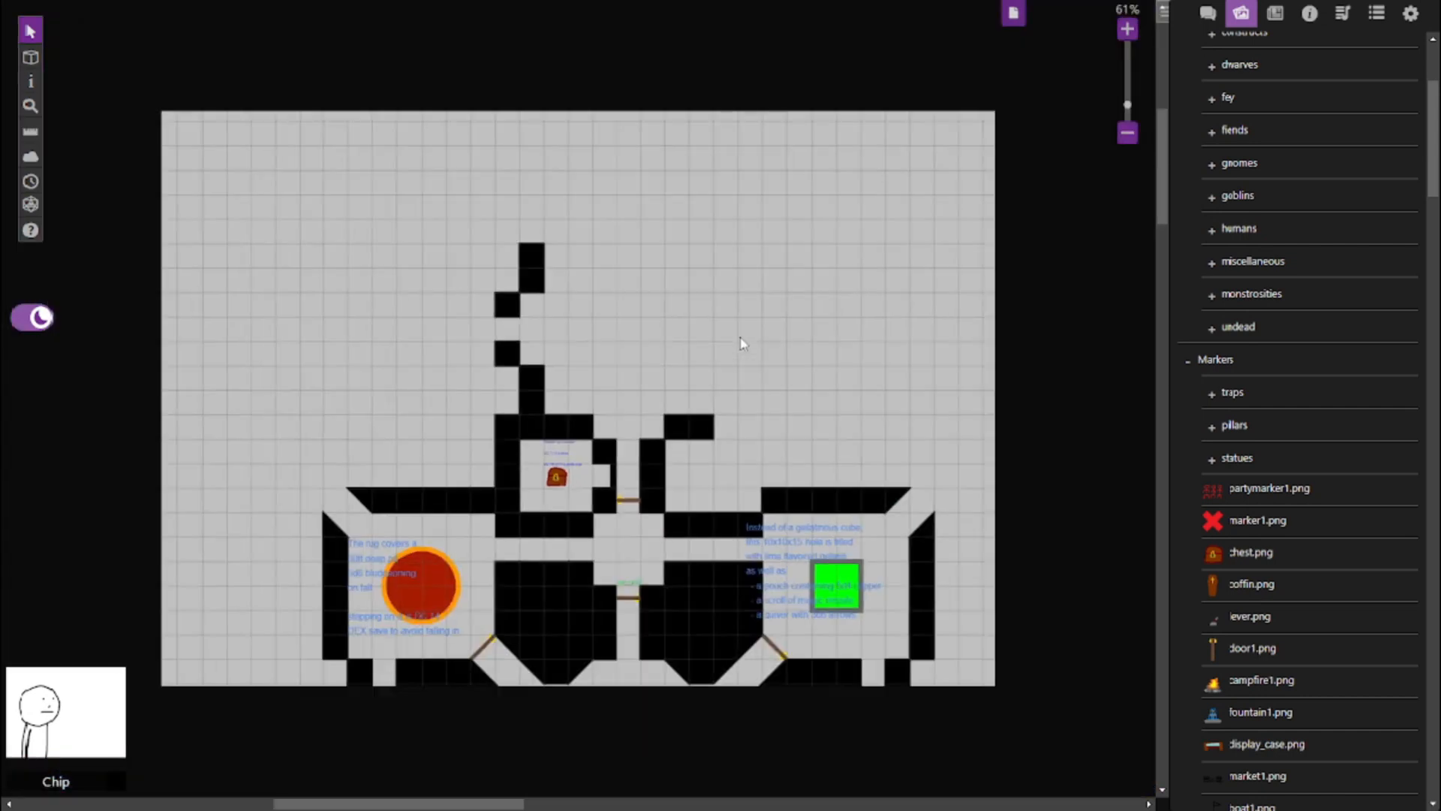
# Step: Record GM notes on the chest token listing a +1 dagger, potion of healing and scroll of protection, and save
pyautogui.scroll(-3)
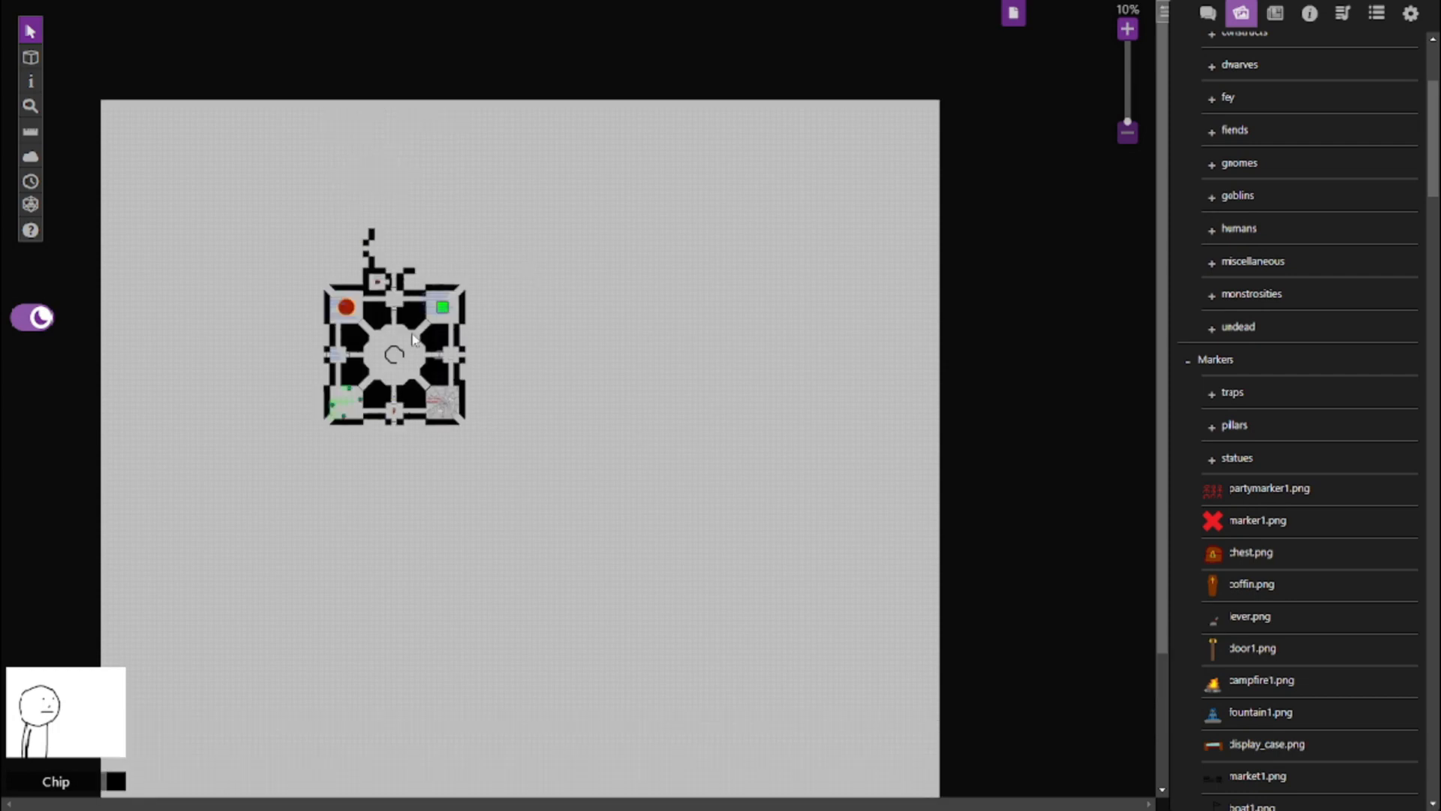
pyautogui.moveTo(416, 309)
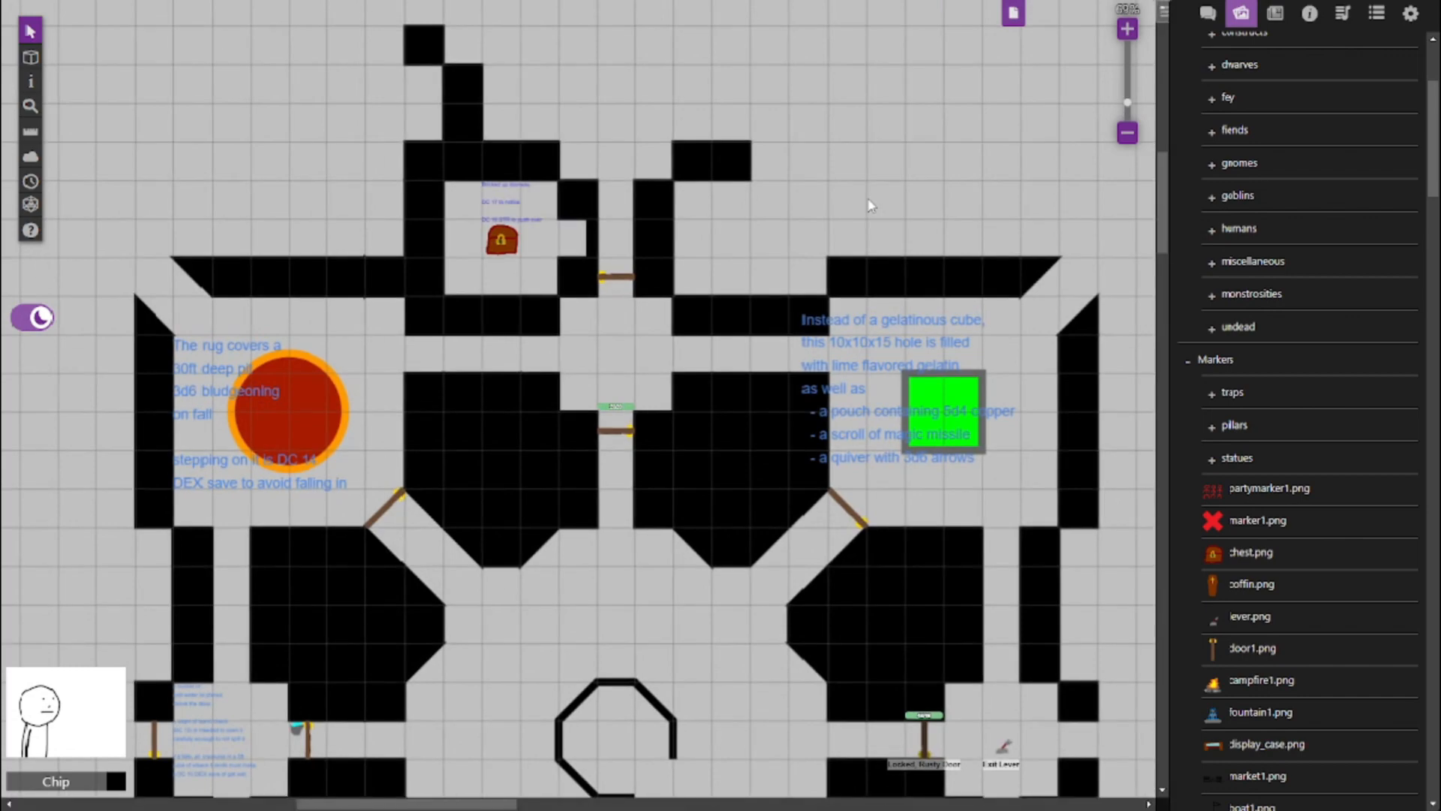
pyautogui.scroll(-3)
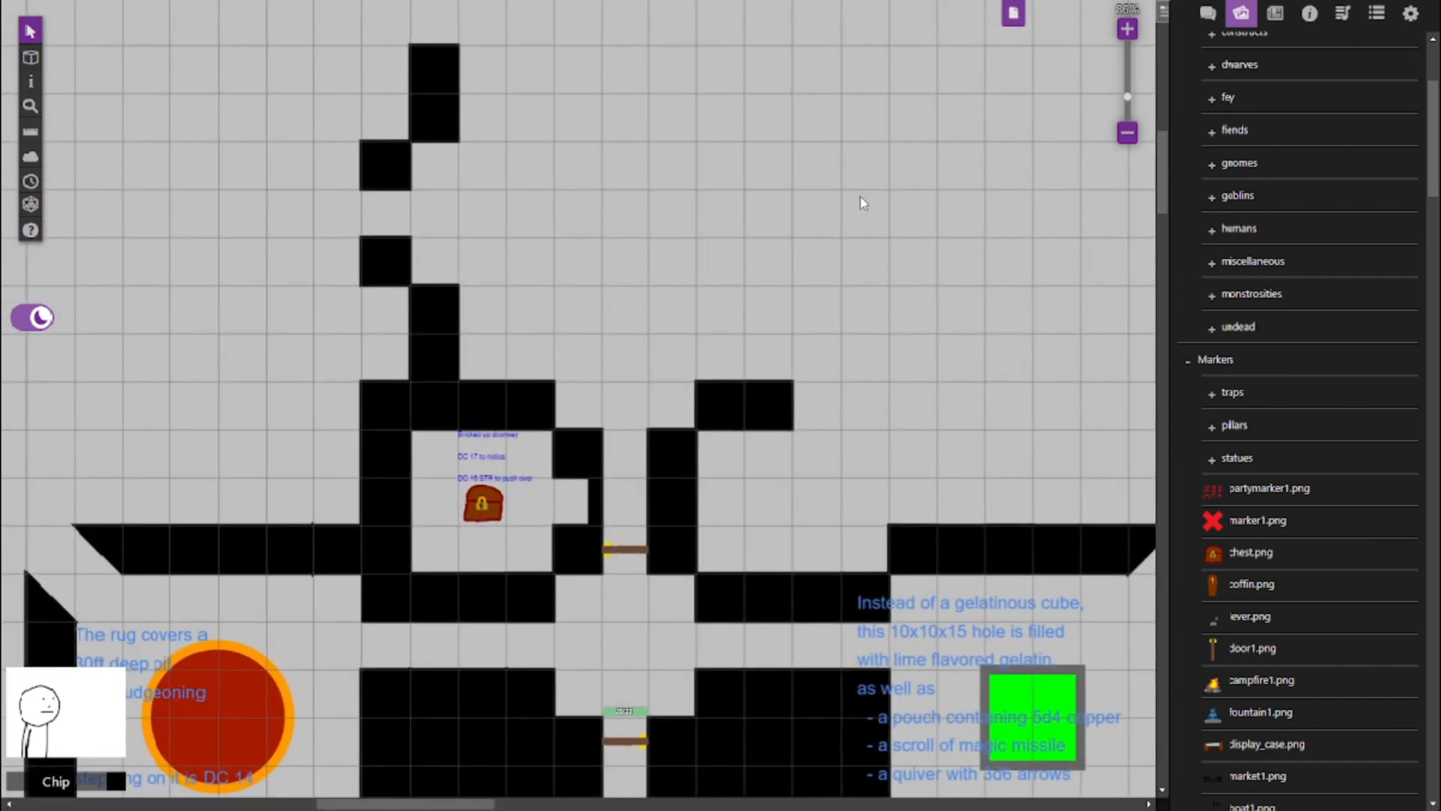
pyautogui.moveTo(491, 195)
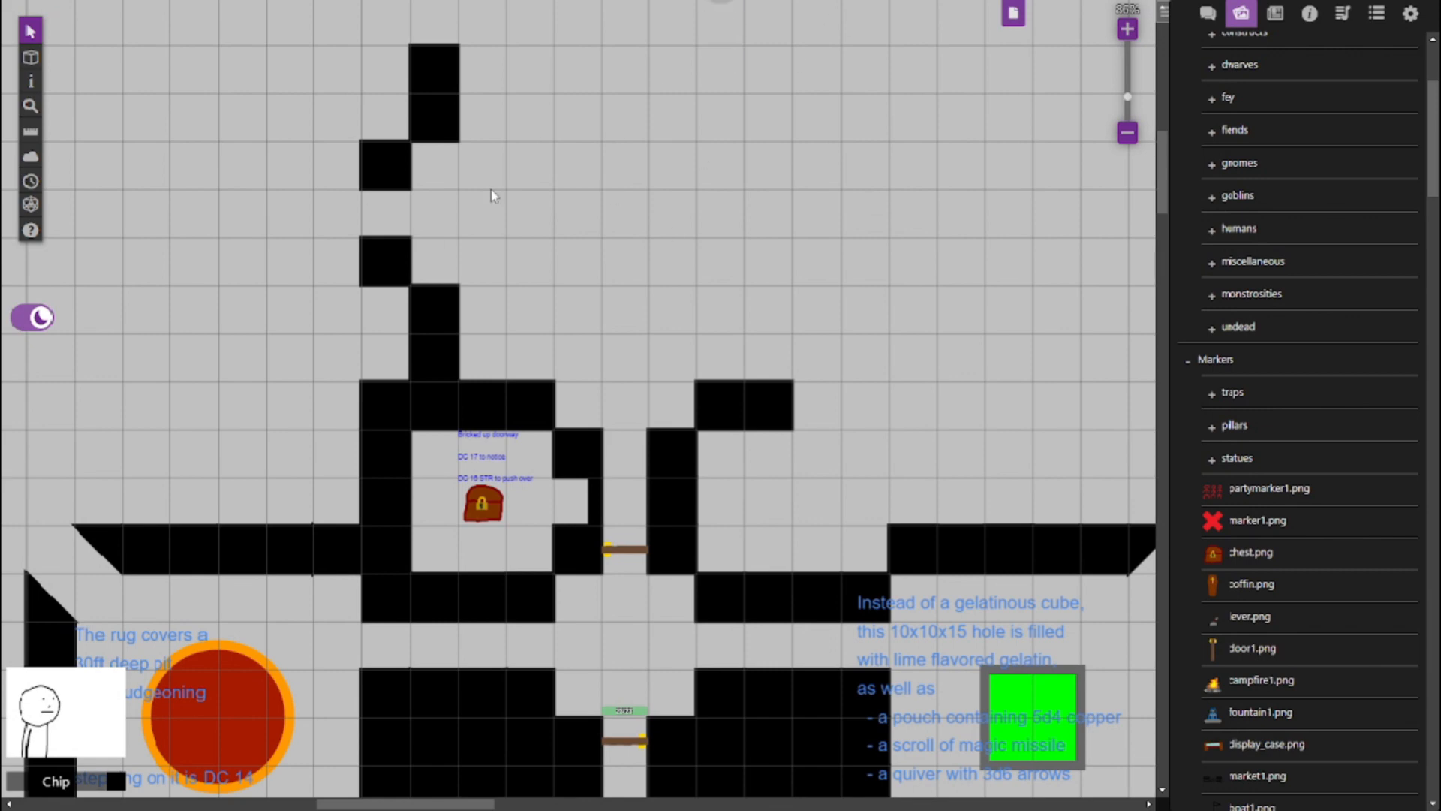
pyautogui.moveTo(551, 475)
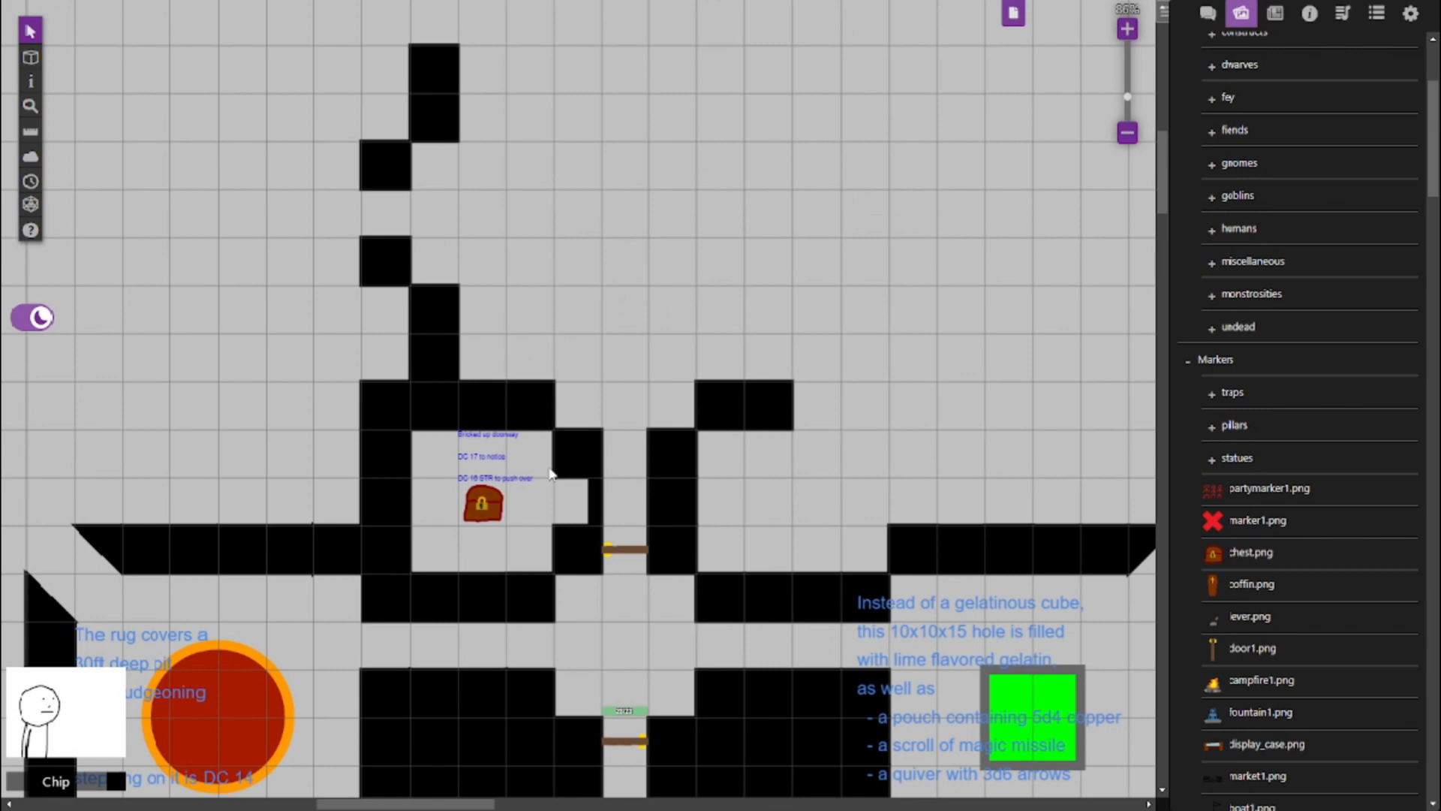
pyautogui.moveTo(626, 373)
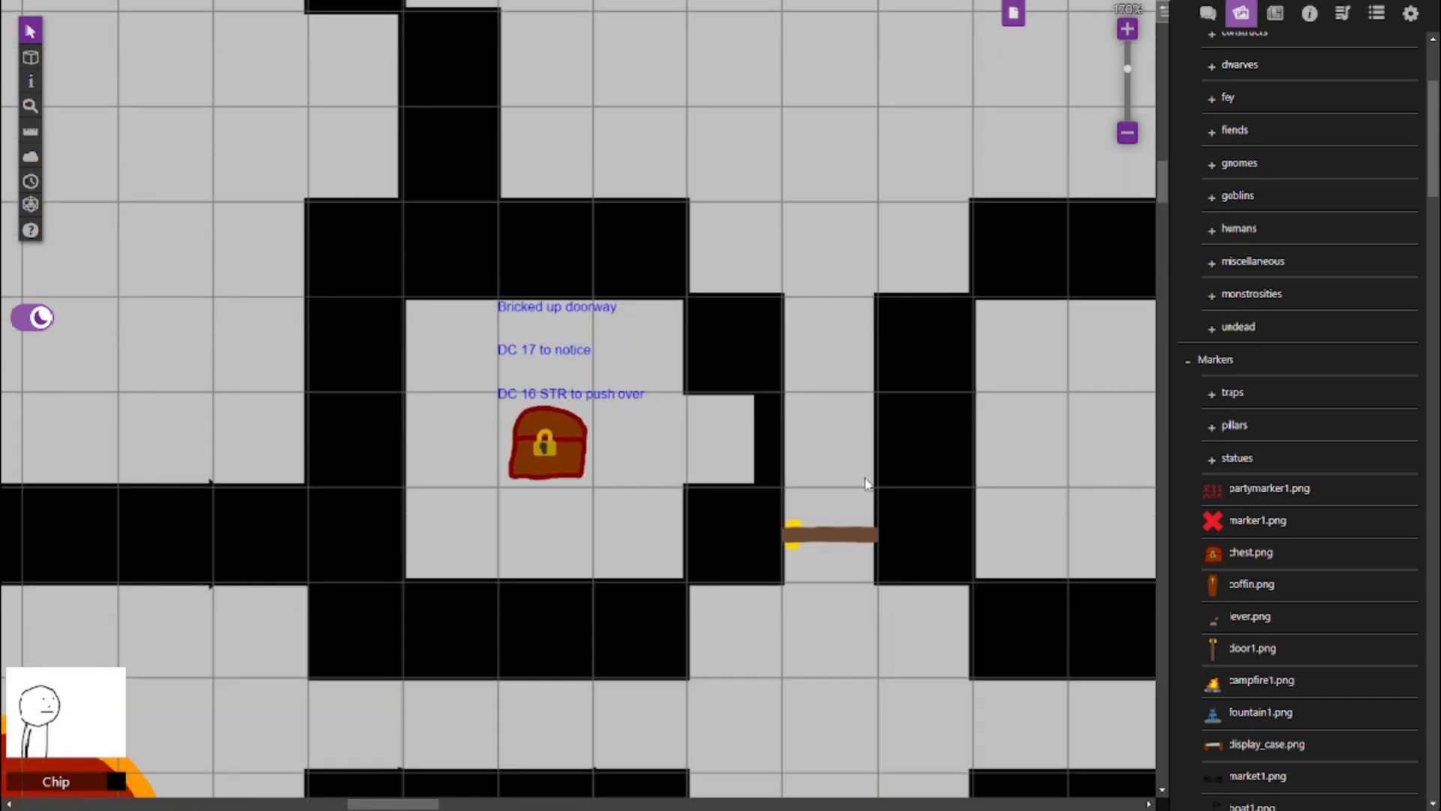
pyautogui.moveTo(849, 474)
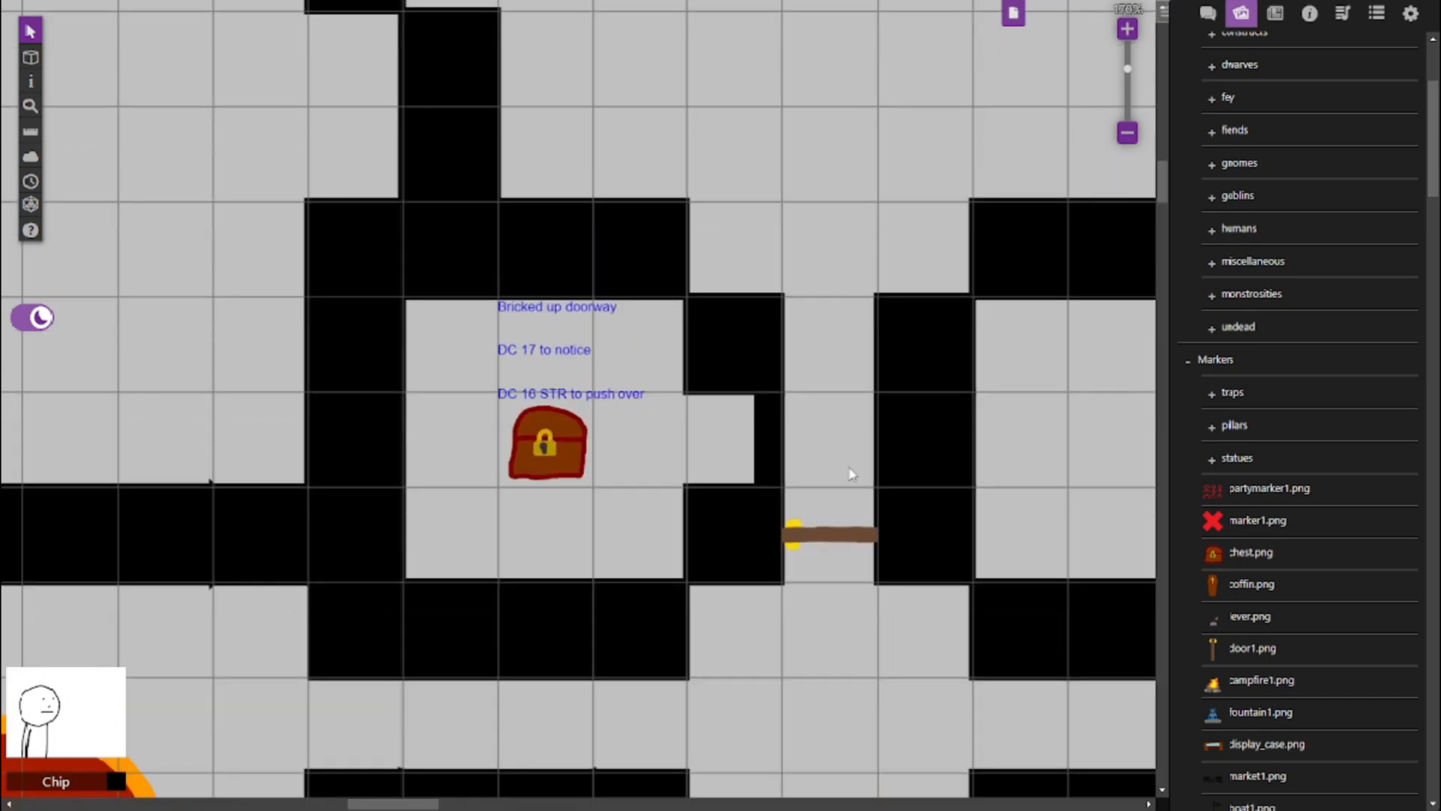
pyautogui.moveTo(761, 447)
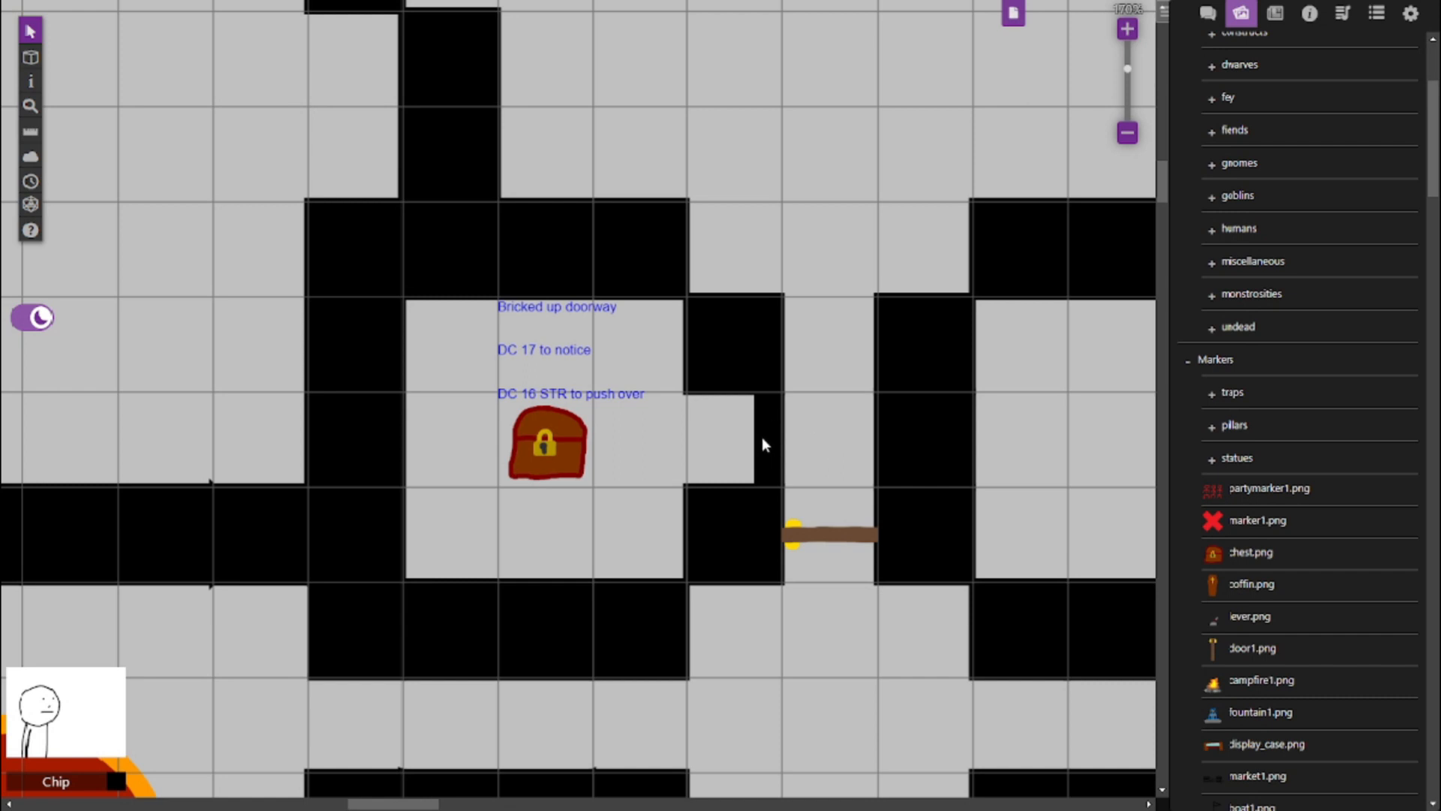
pyautogui.moveTo(917, 431)
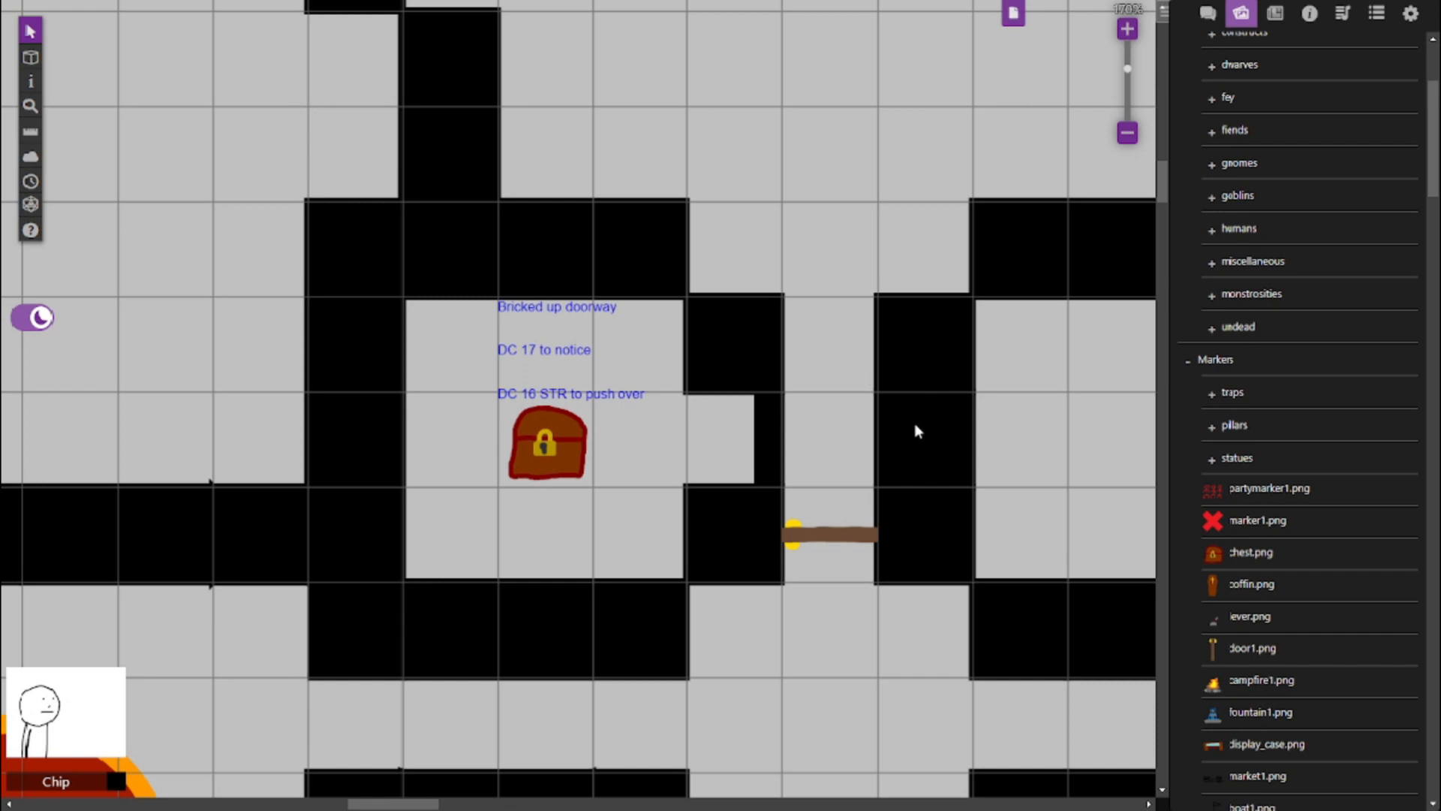
pyautogui.moveTo(760, 459)
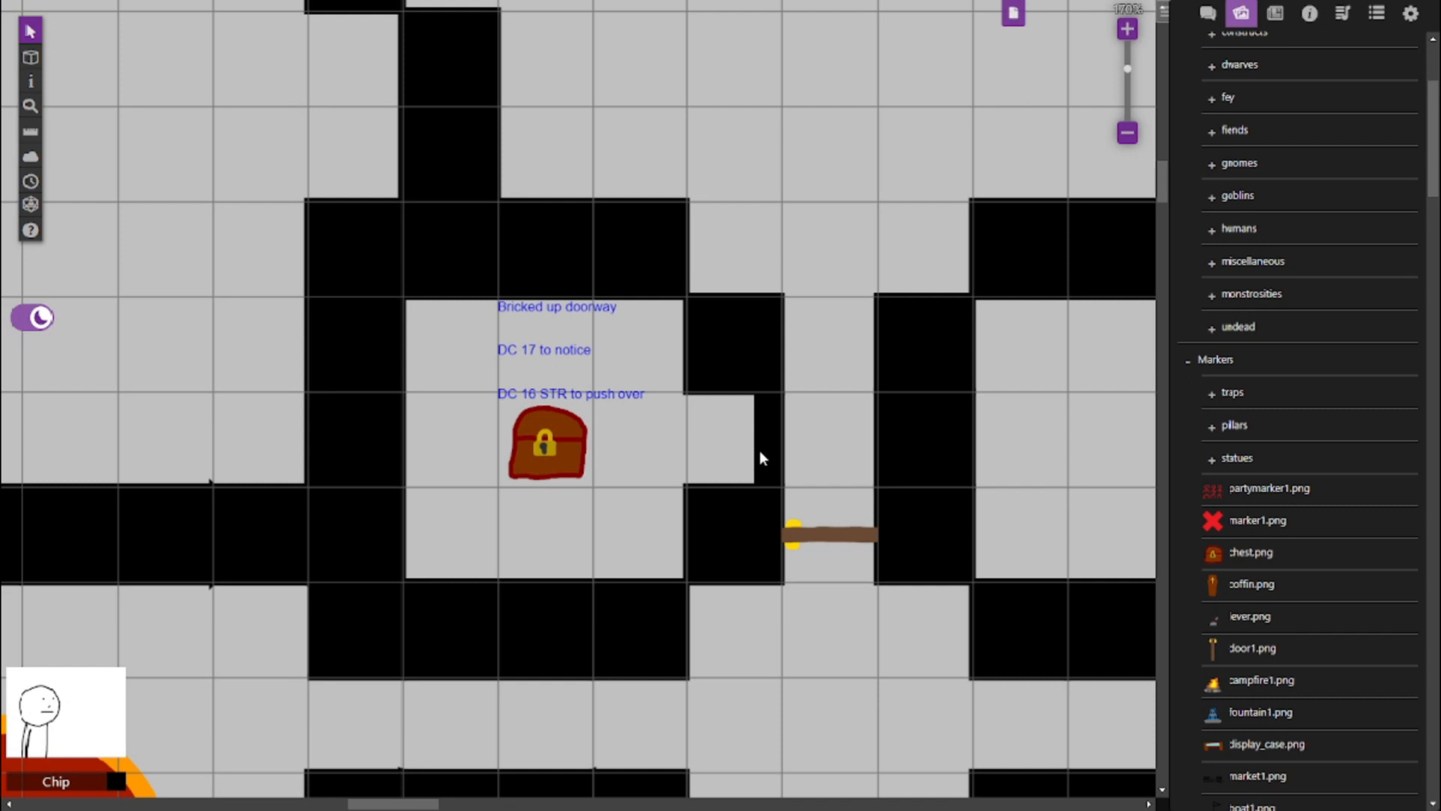
pyautogui.moveTo(643, 498)
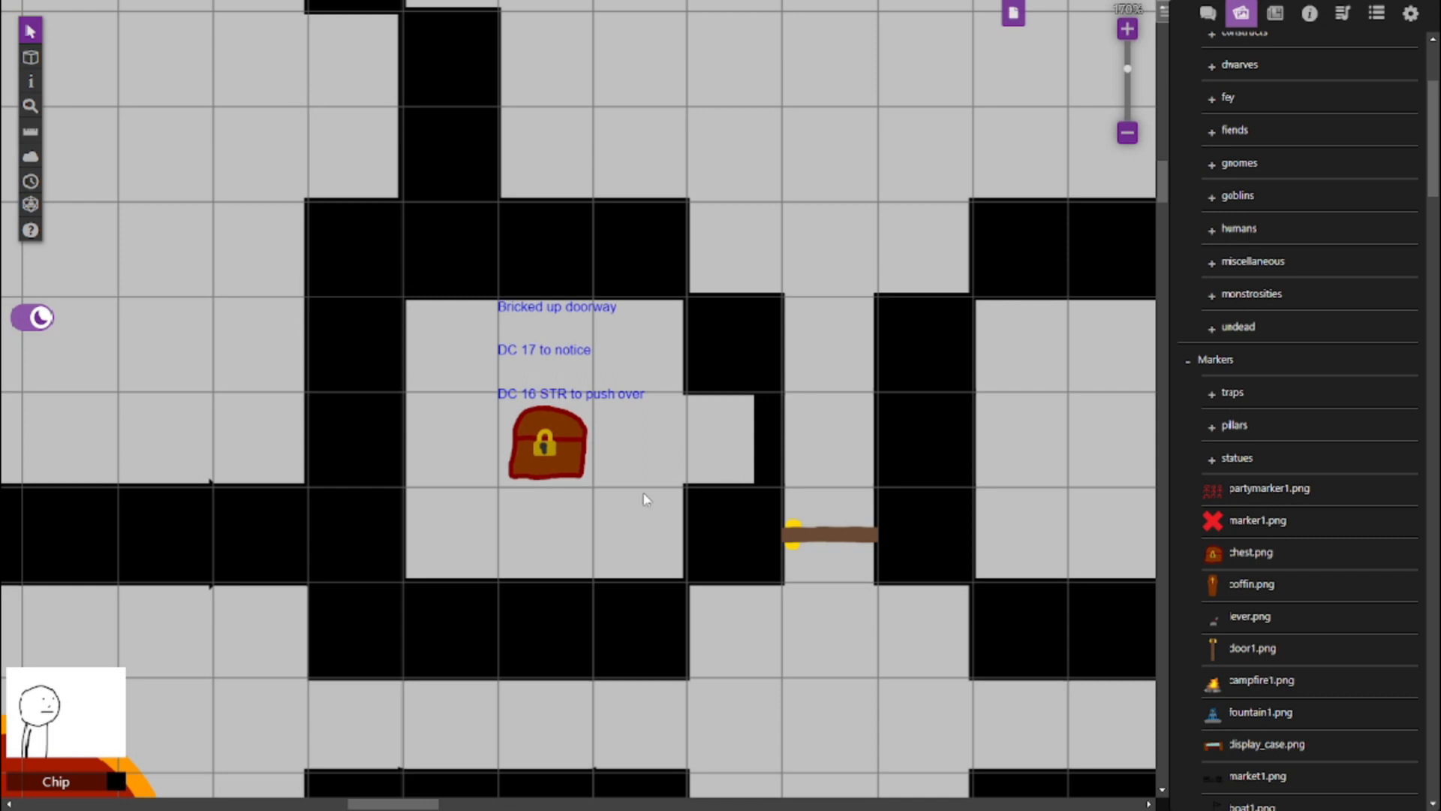
pyautogui.moveTo(738, 468)
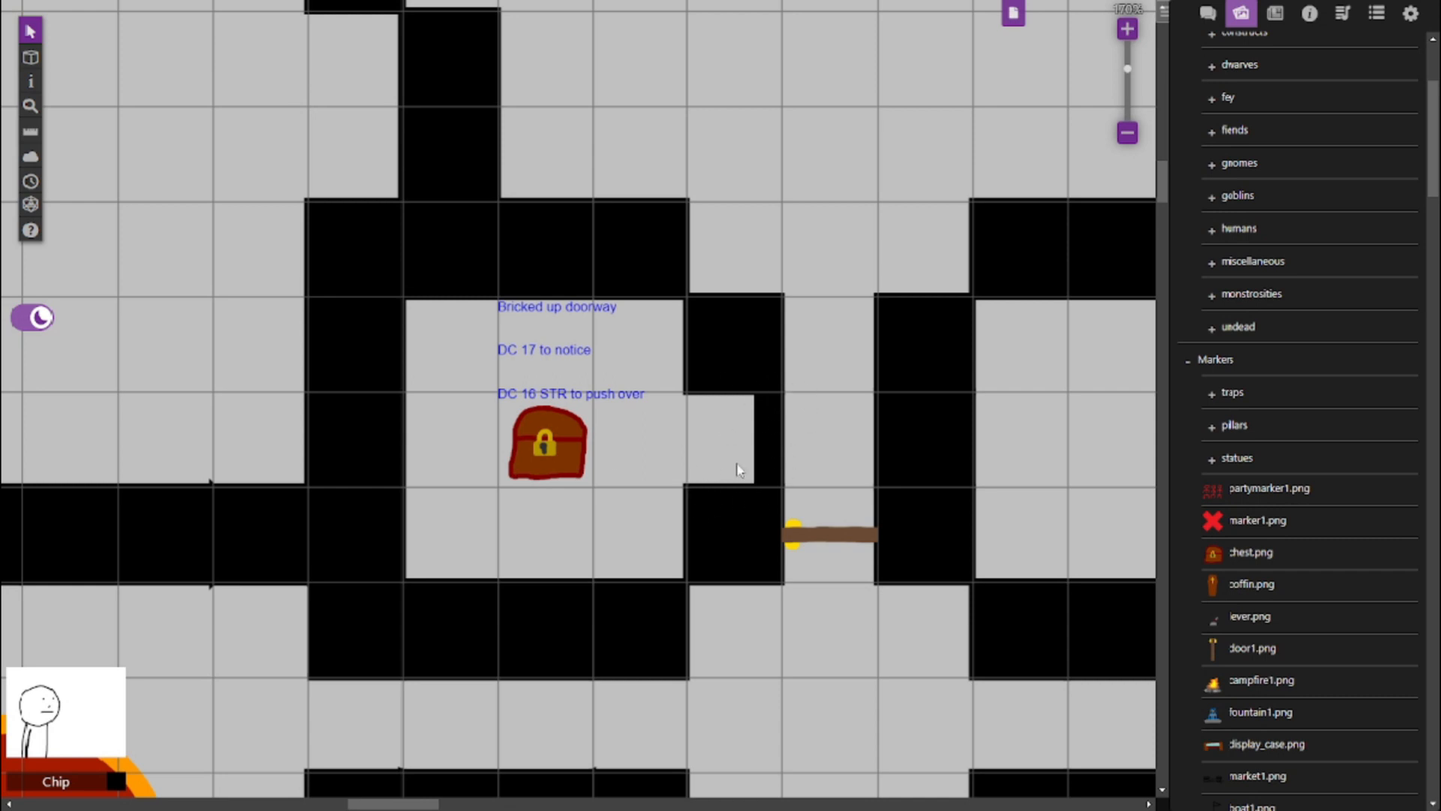
pyautogui.moveTo(754, 451)
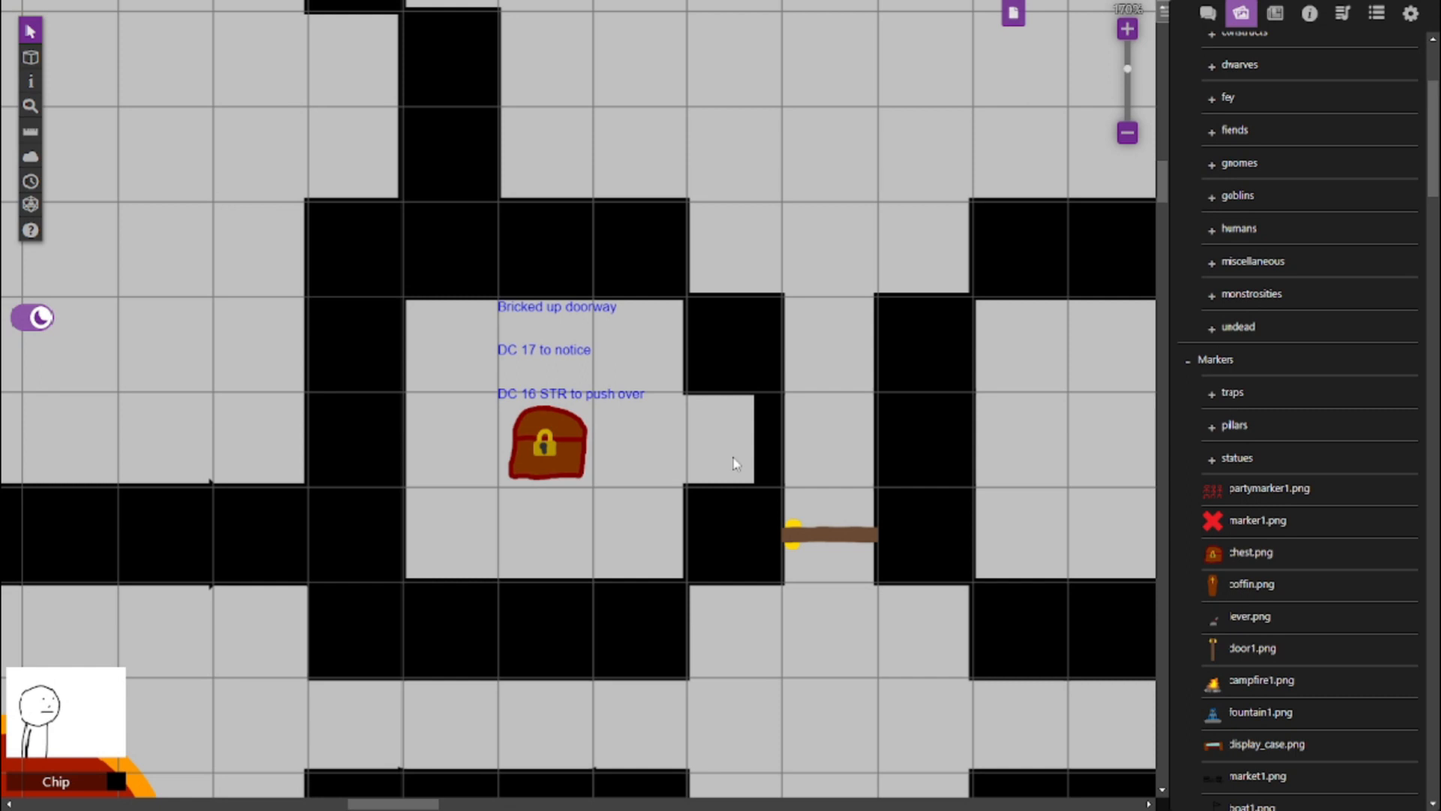
pyautogui.moveTo(592, 512)
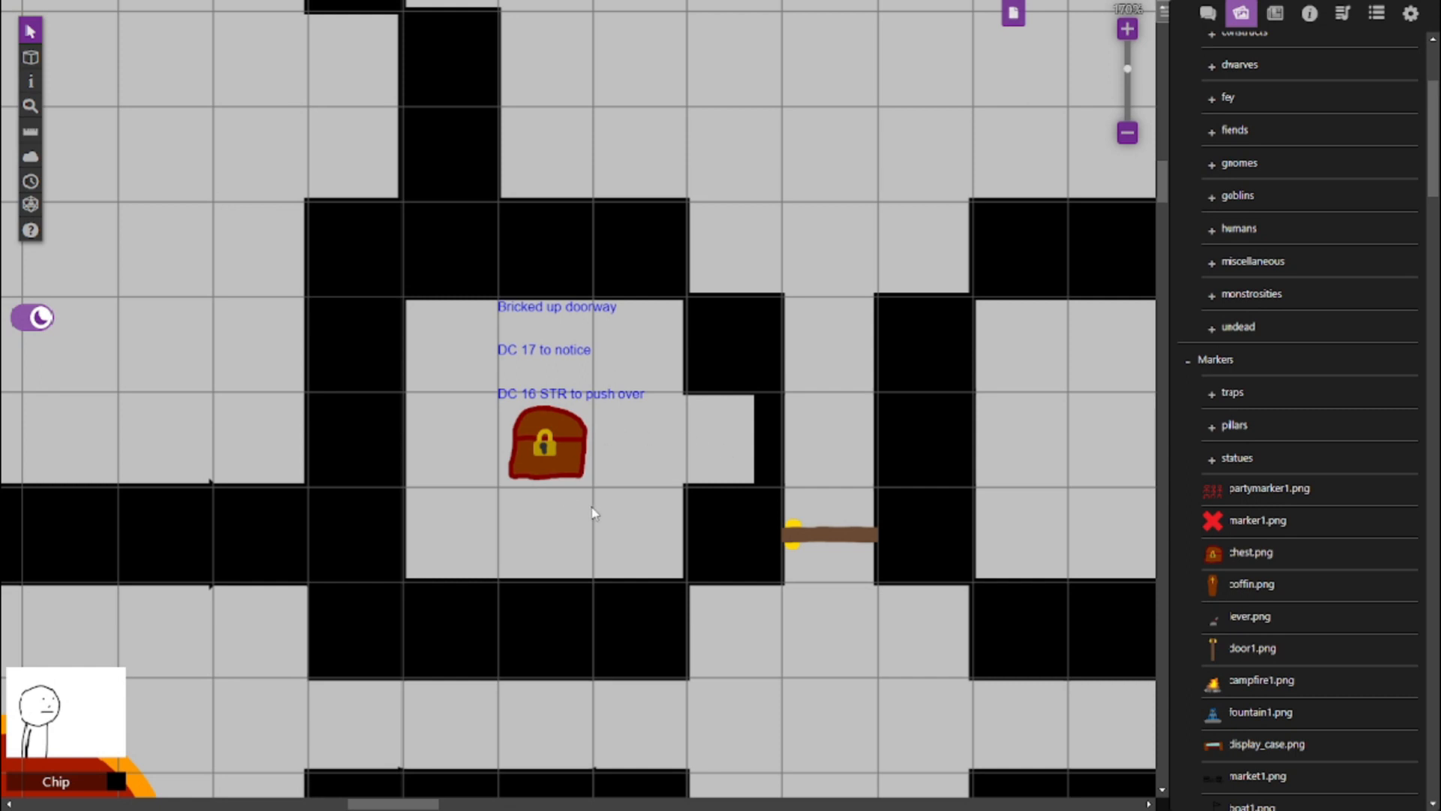
pyautogui.doubleClick(546, 446)
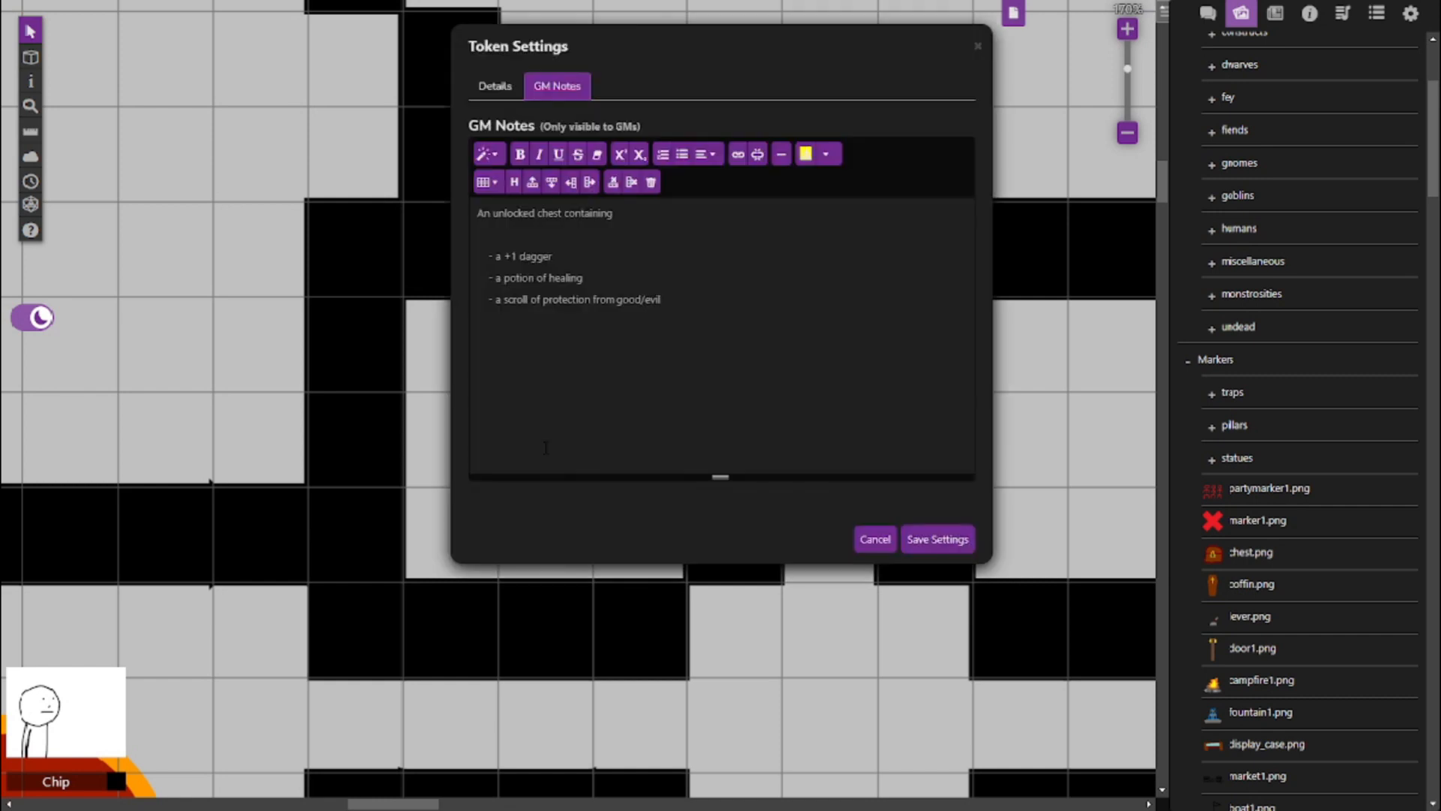
pyautogui.click(495, 86)
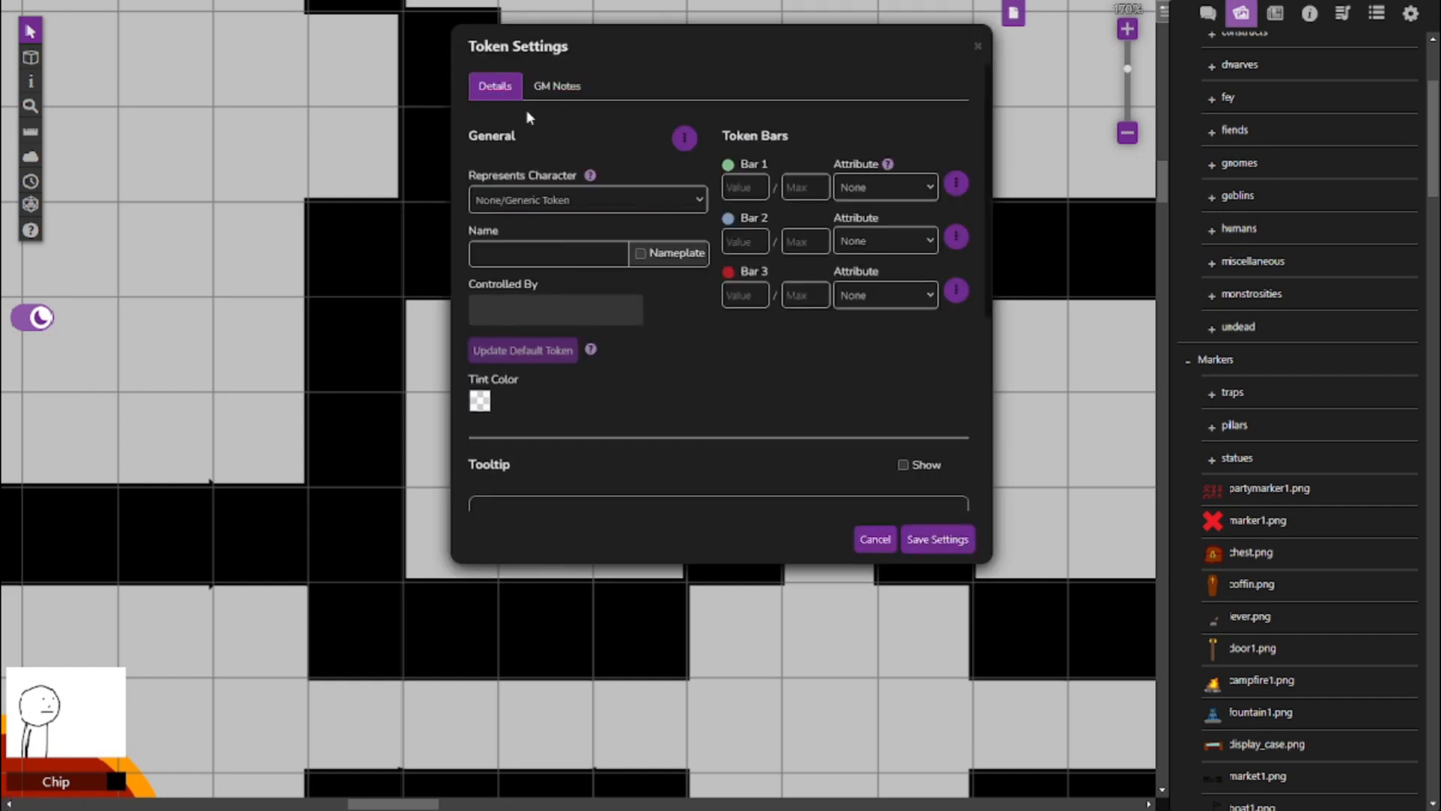
pyautogui.click(557, 86)
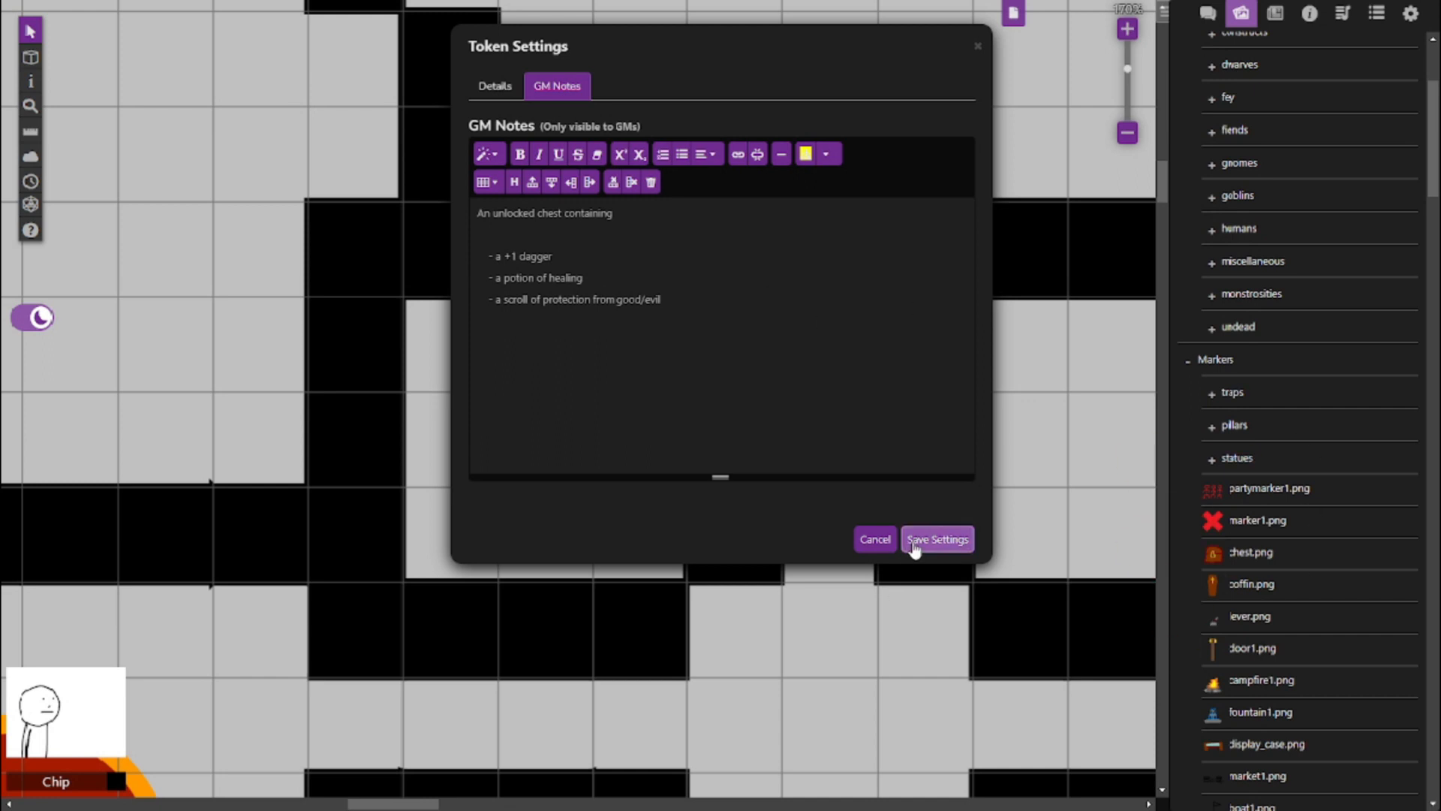
pyautogui.click(936, 539)
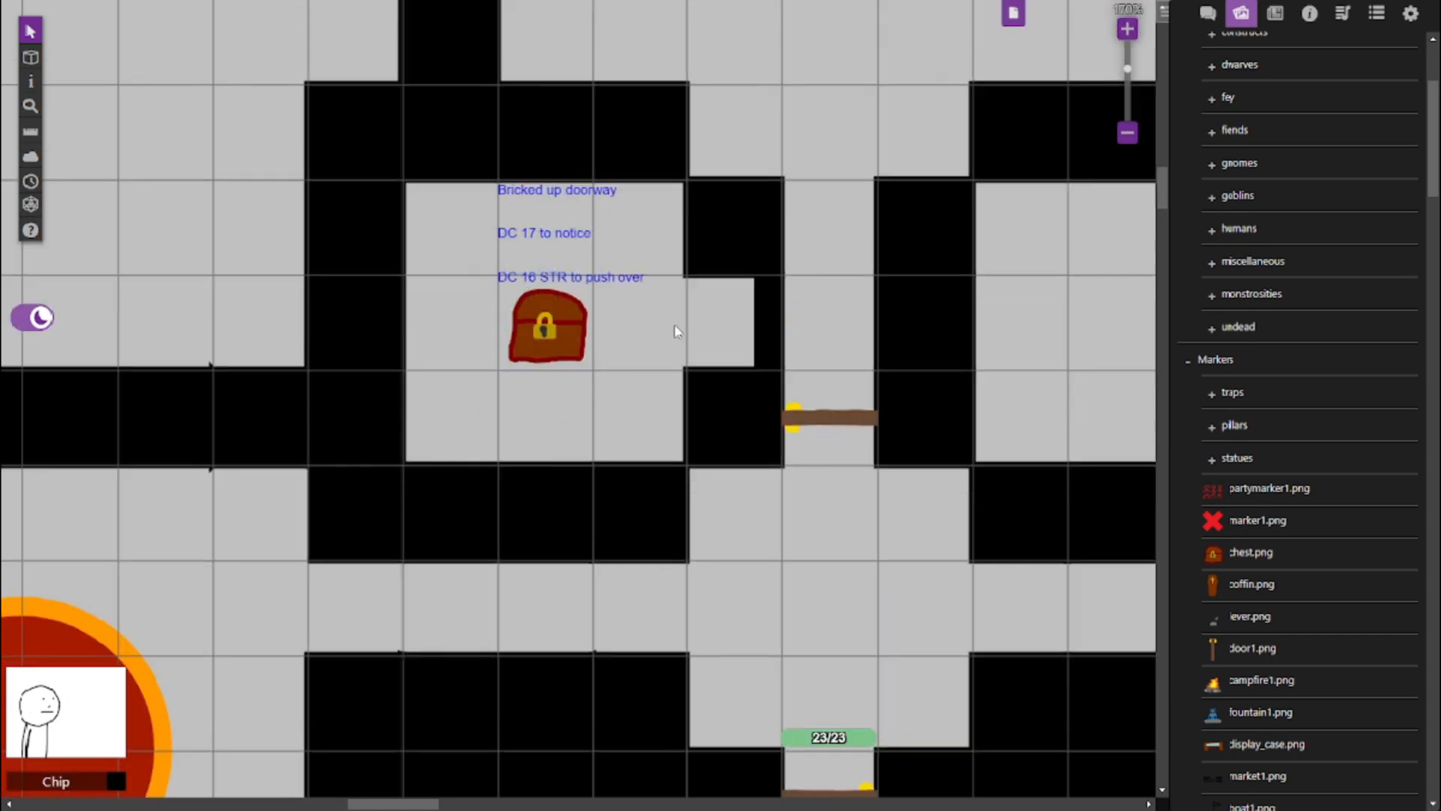
pyautogui.moveTo(697, 344)
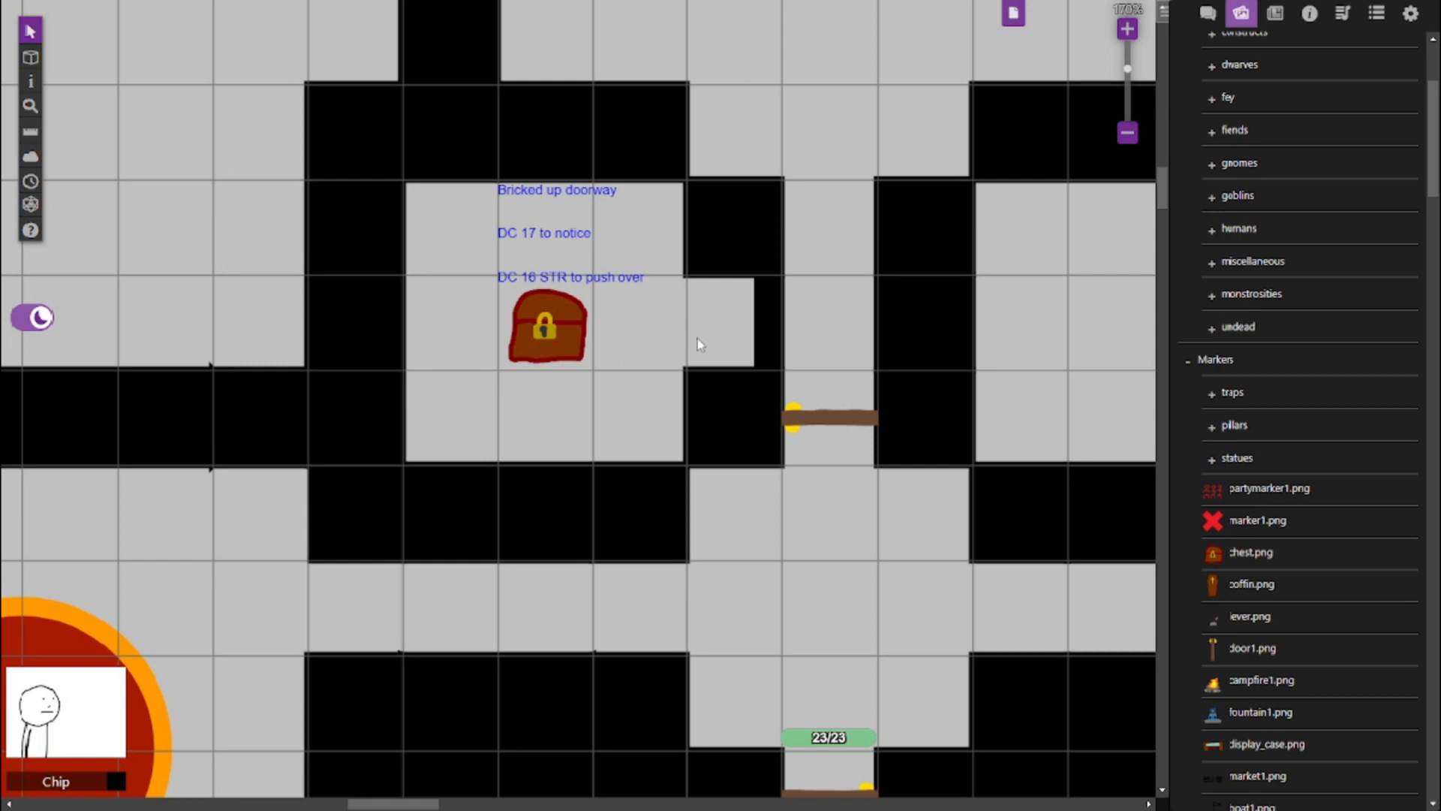